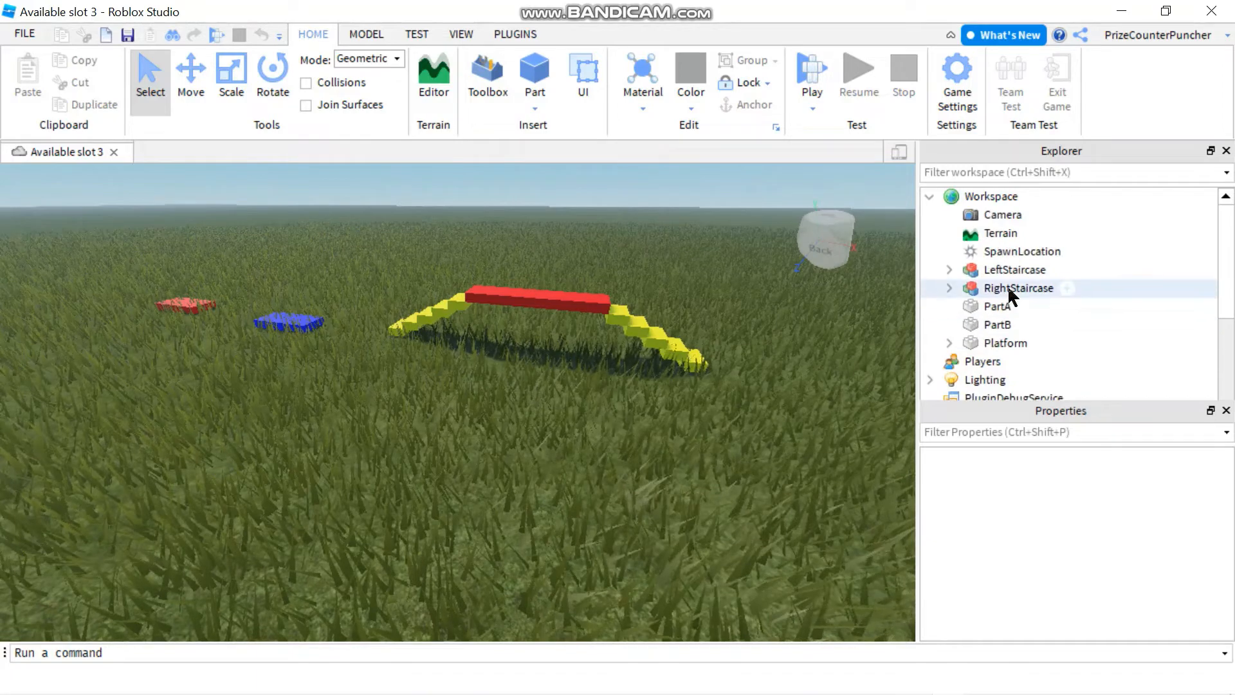
# Select RightStaircase and PartA, open the staircase script, and highlight its PivotTo call.
pyautogui.click(1018, 288)
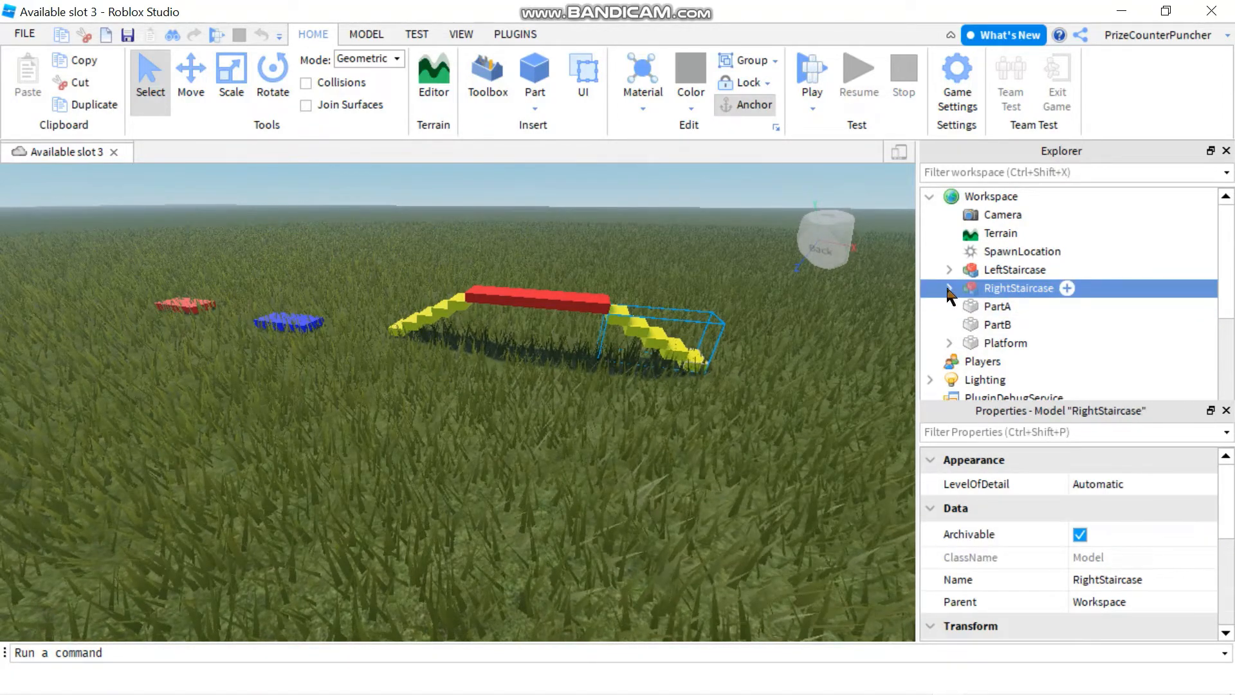
pyautogui.click(949, 288)
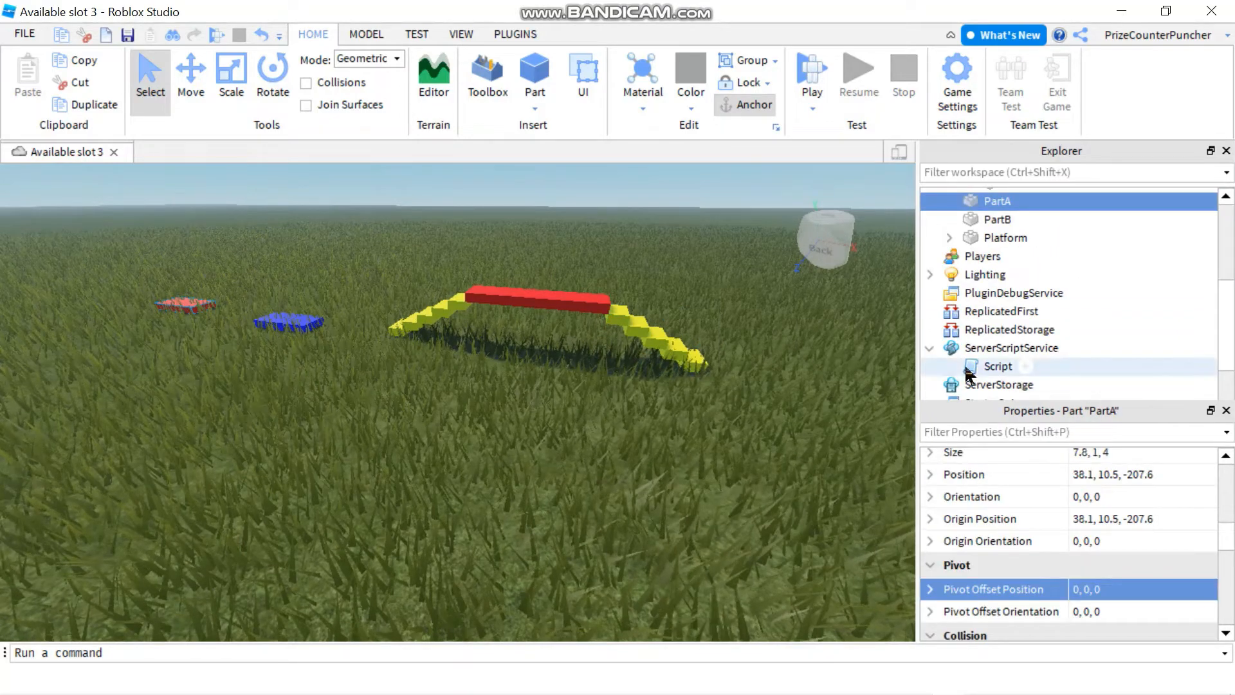
pyautogui.doubleClick(996, 366)
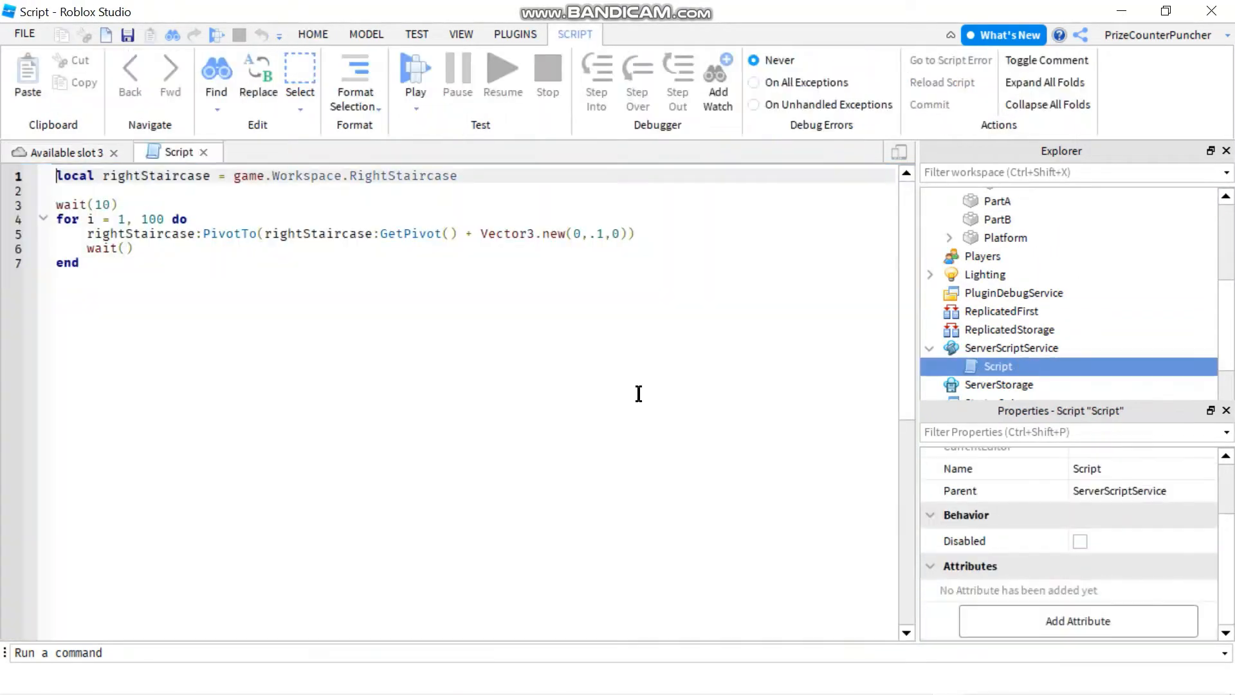
pyautogui.moveTo(278, 327)
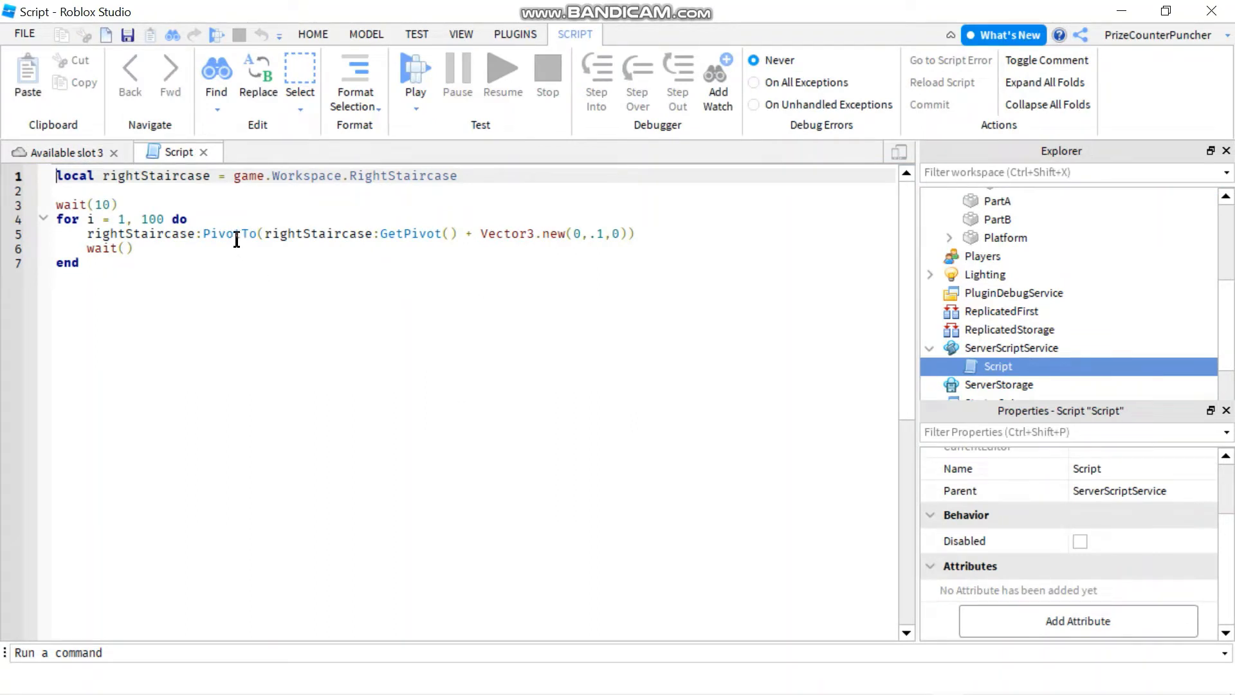
pyautogui.doubleClick(229, 232)
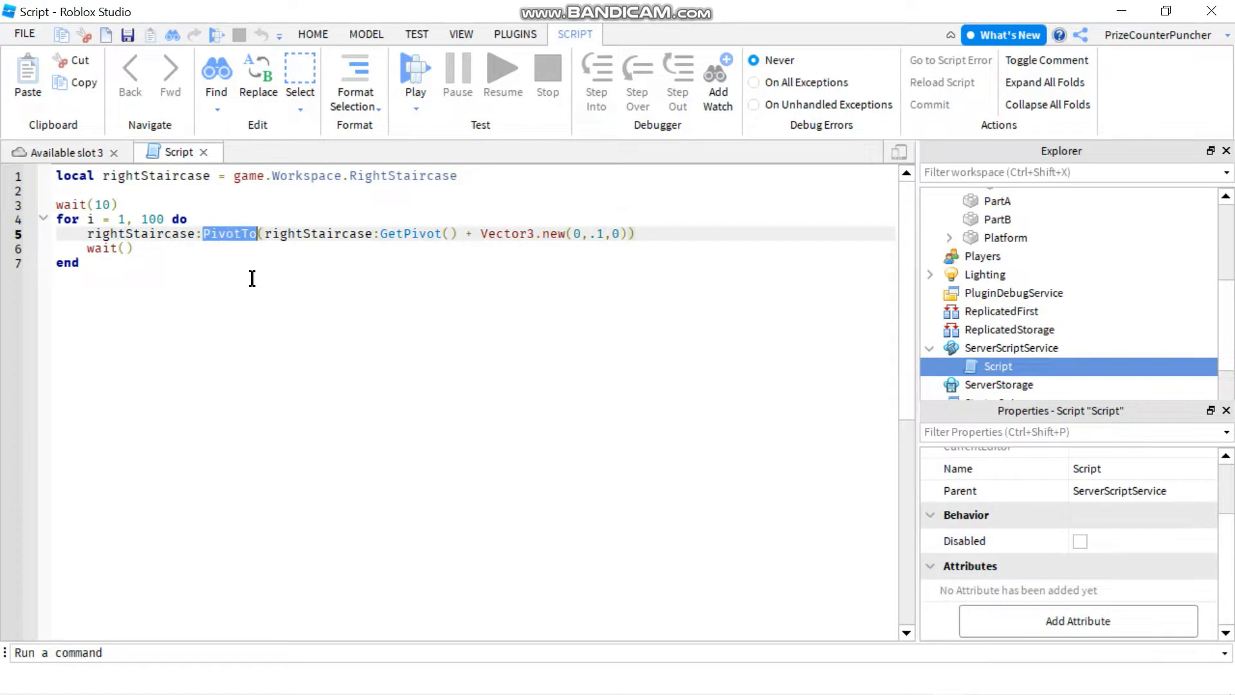
pyautogui.moveTo(352, 260)
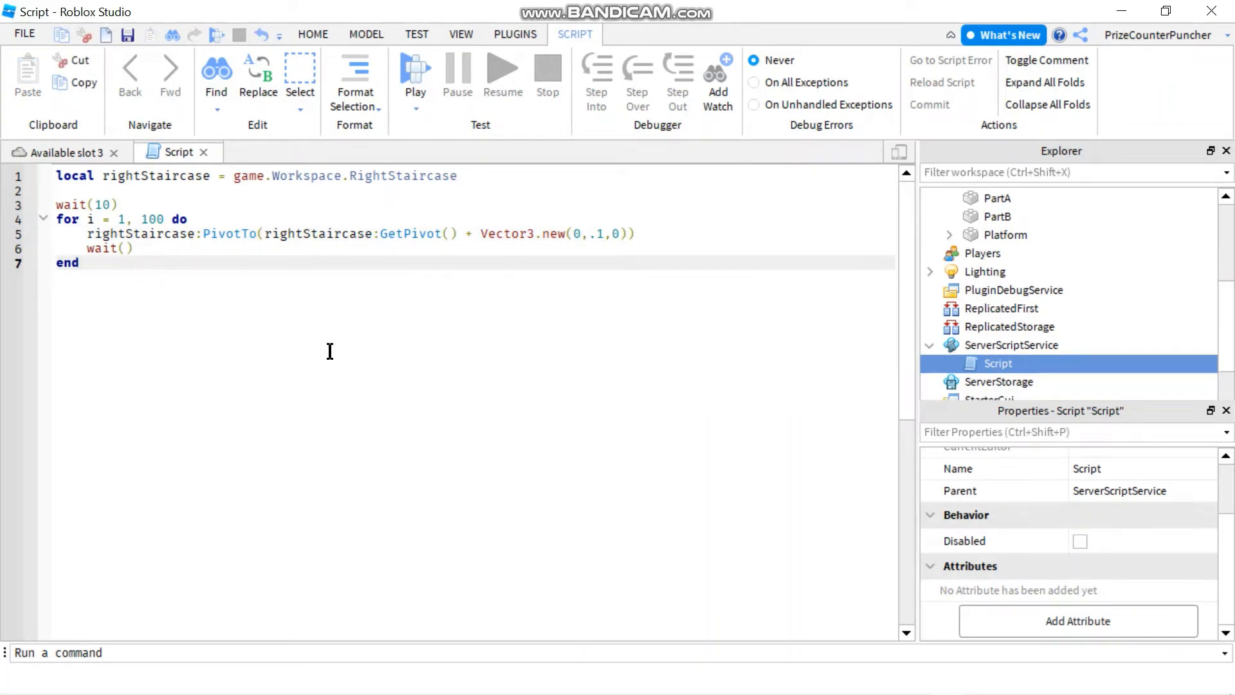
pyautogui.moveTo(283, 313)
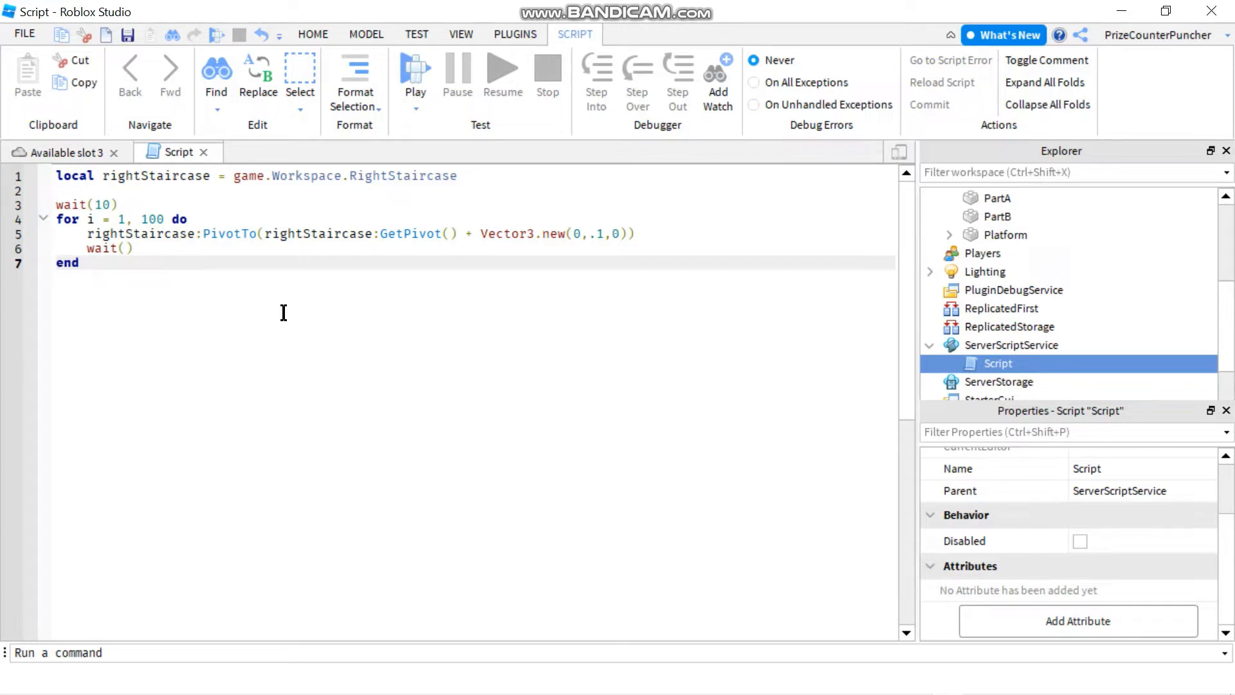
pyautogui.doubleClick(229, 233)
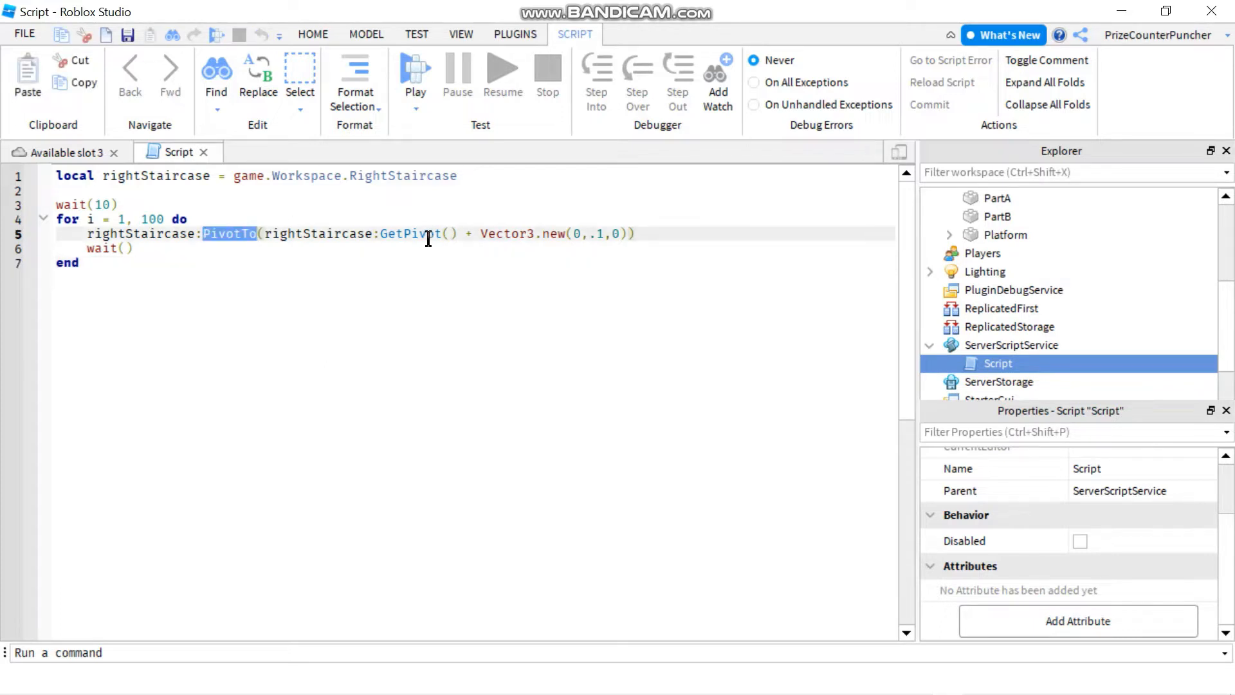
pyautogui.moveTo(410, 234)
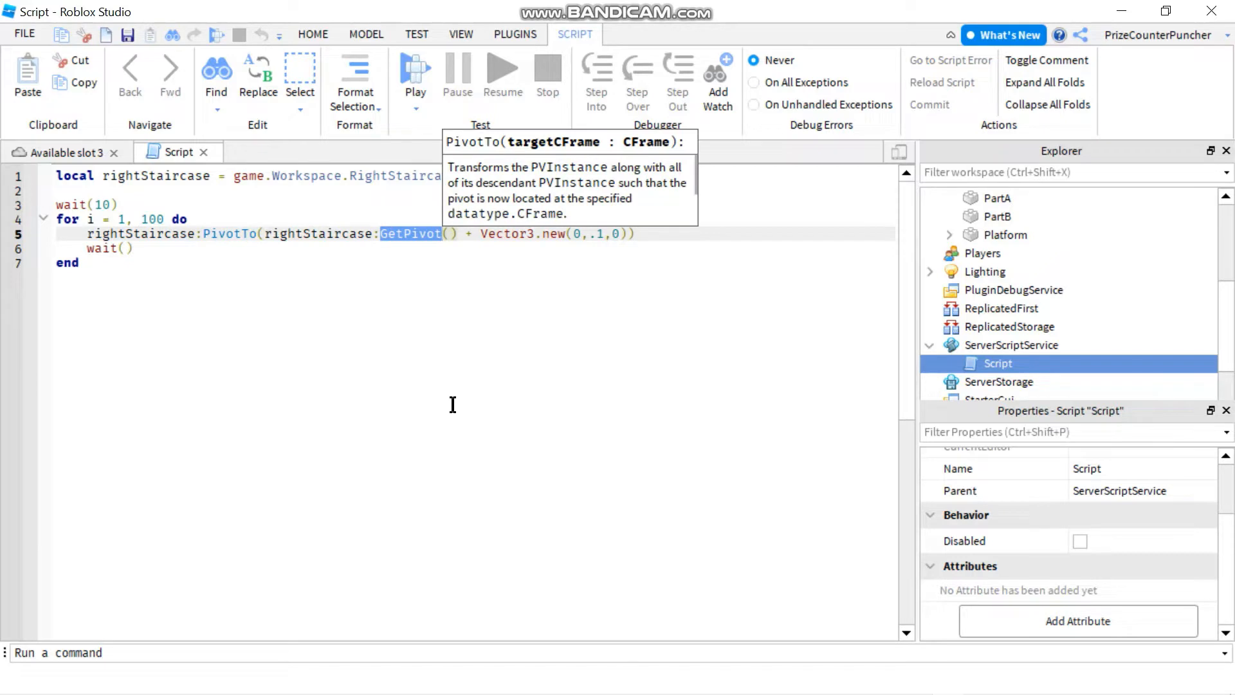
pyautogui.moveTo(556, 451)
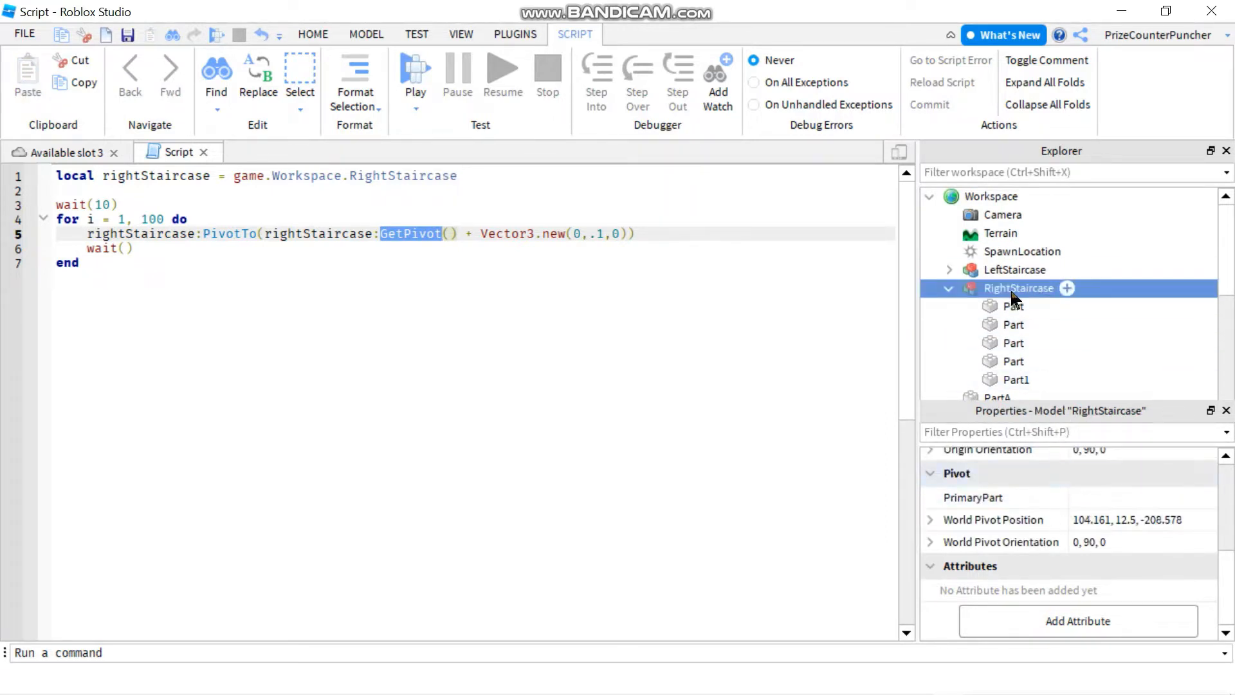
pyautogui.moveTo(994, 478)
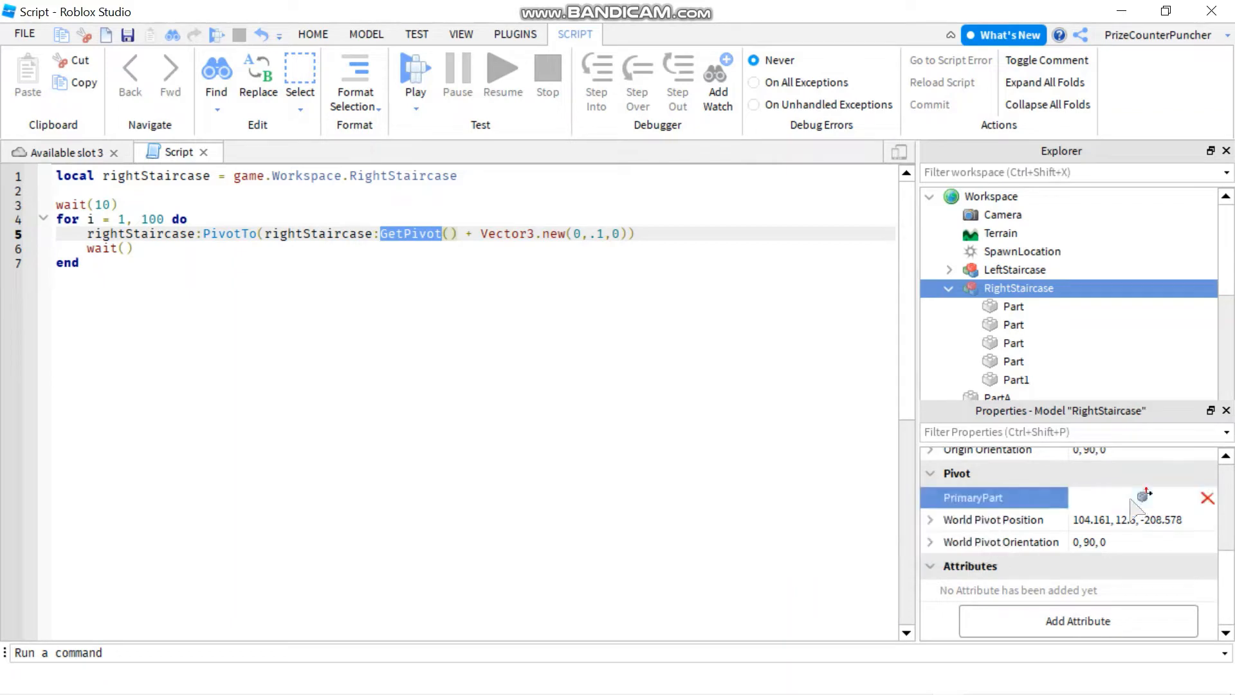
pyautogui.moveTo(1014, 343)
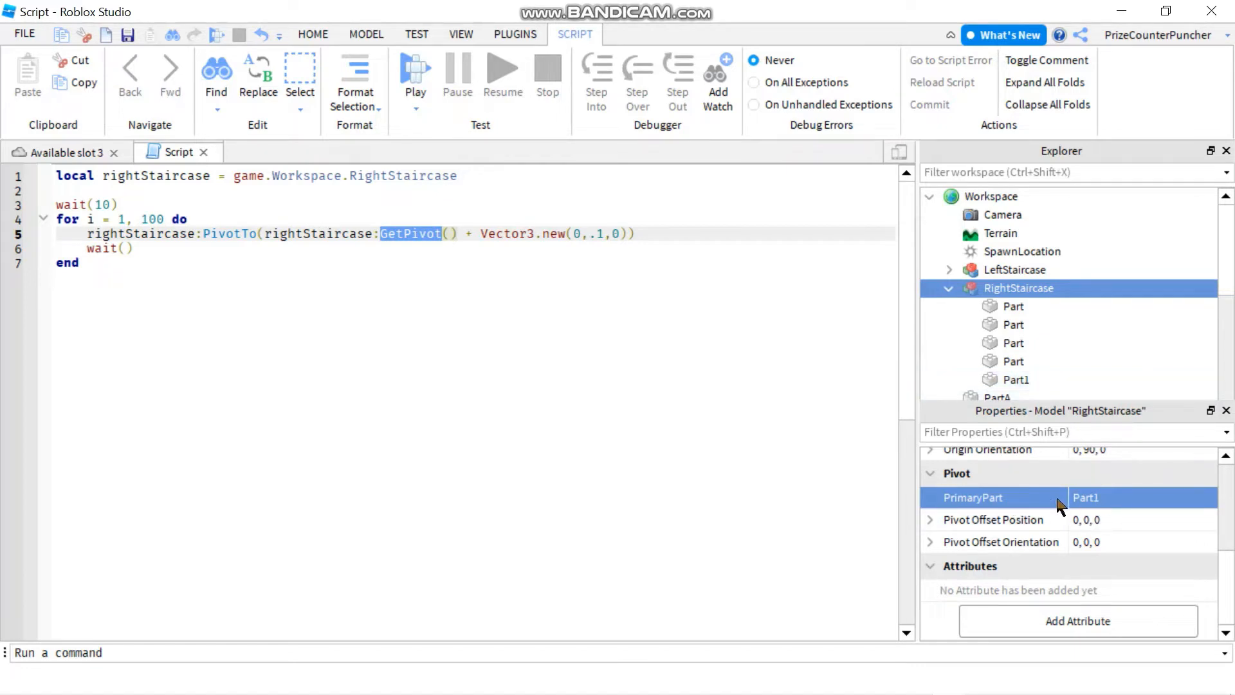
pyautogui.moveTo(1110, 507)
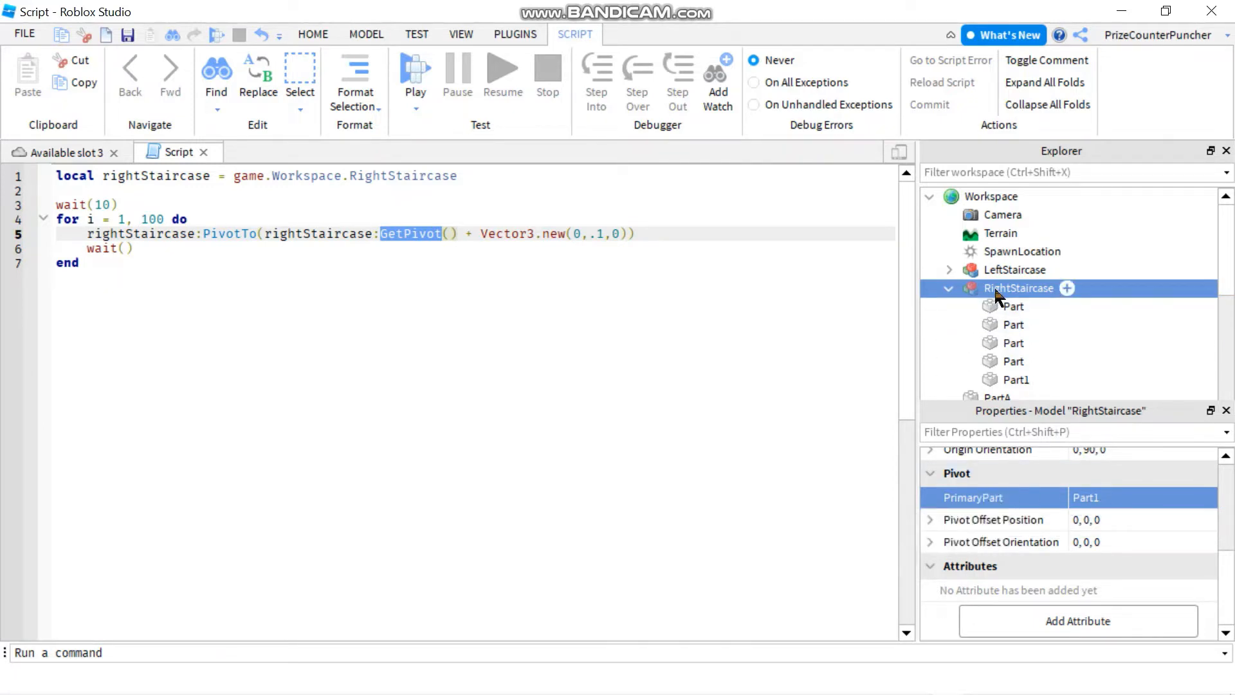
pyautogui.moveTo(989, 312)
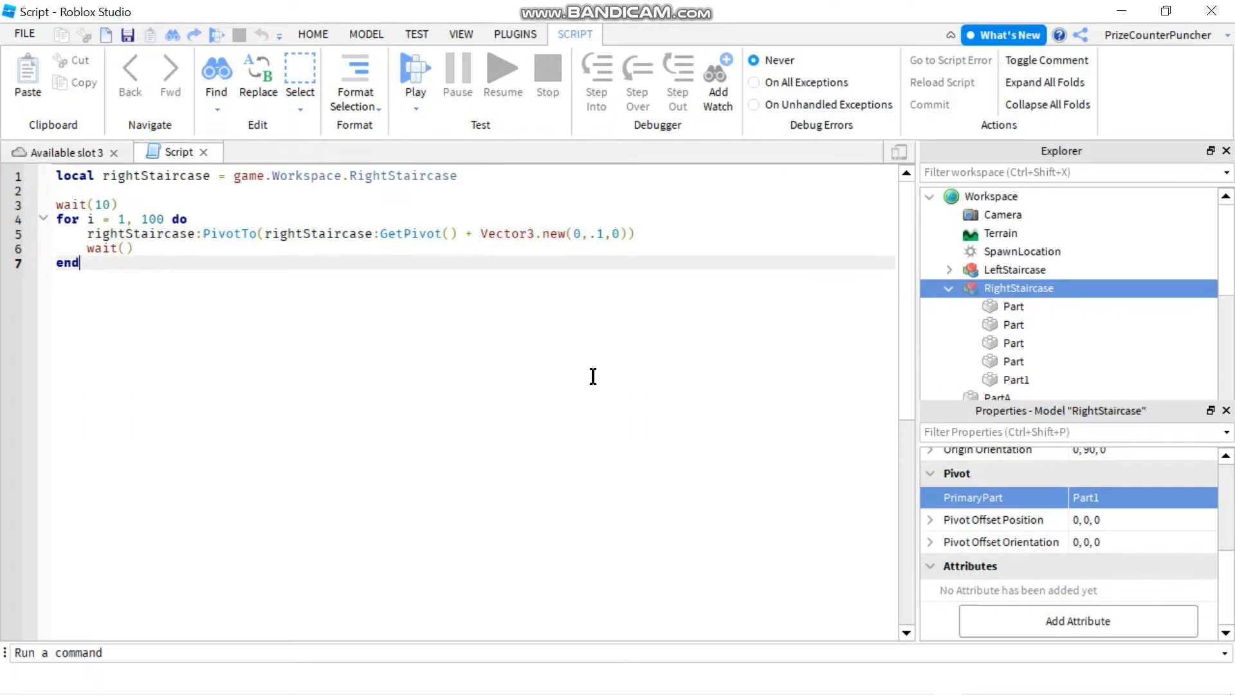
pyautogui.moveTo(415, 233)
pyautogui.write('r')
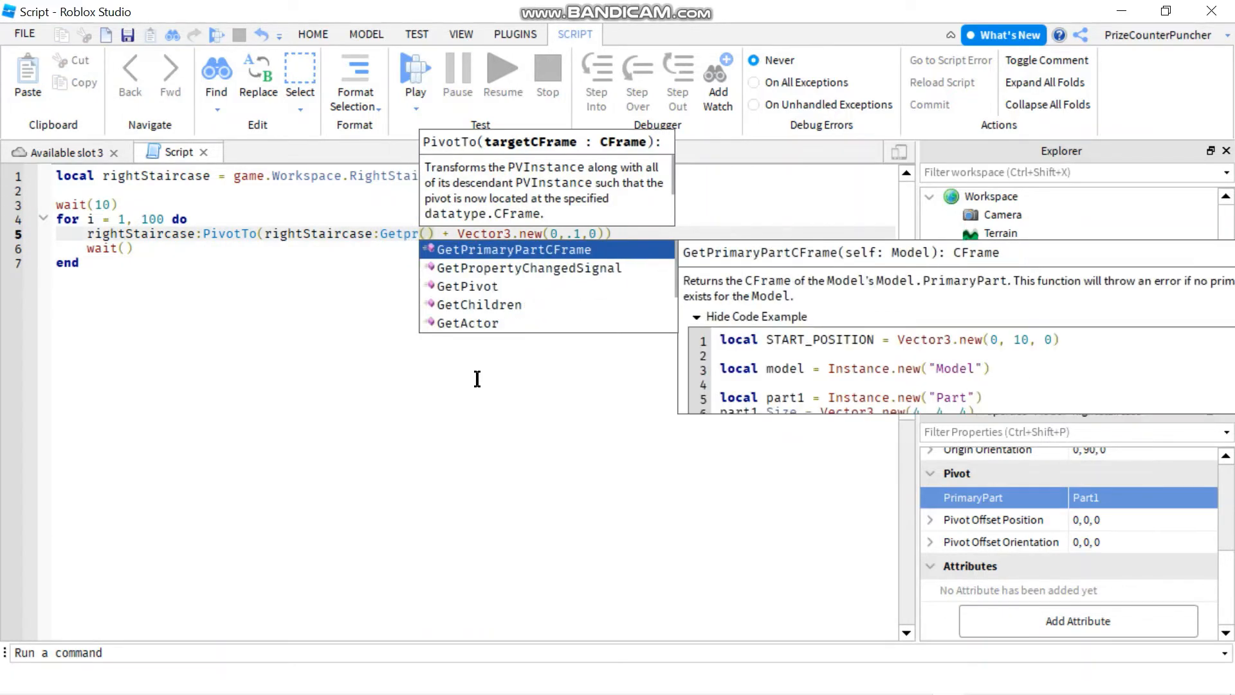
# Replace PivotTo with SetPrimaryPartCFrame using GetPrimaryPartCFrame, then select Part1 in Explorer.
pyautogui.click(512, 250)
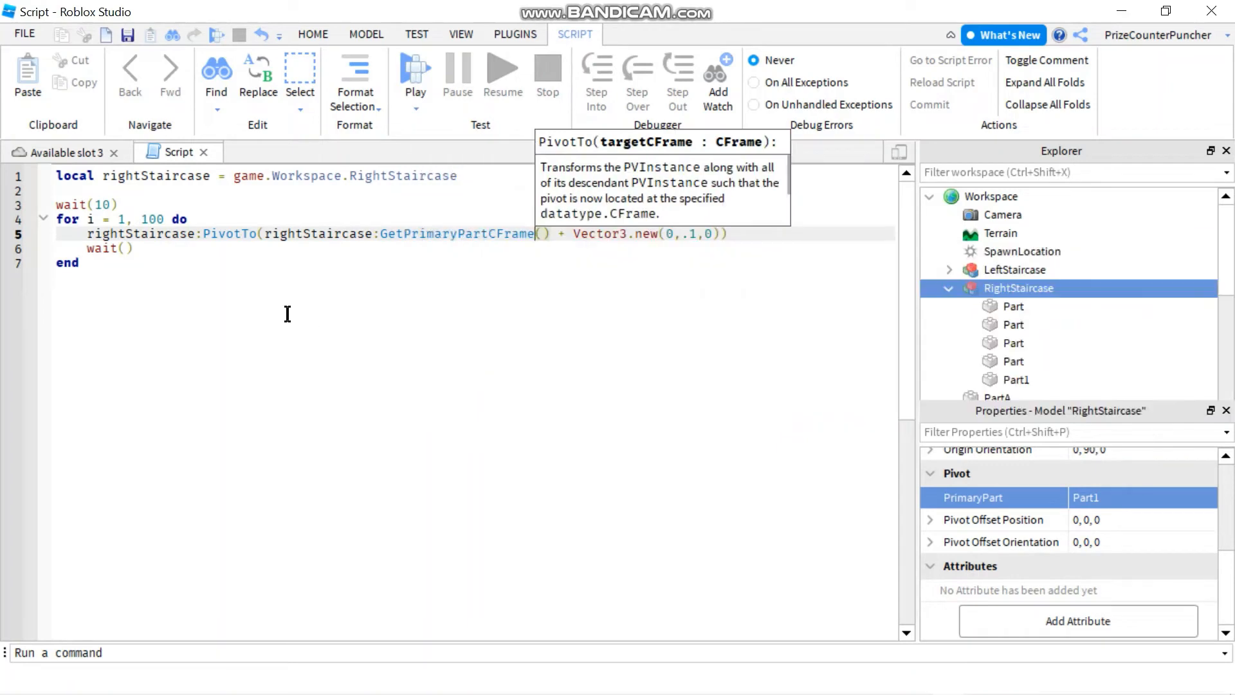
pyautogui.doubleClick(228, 233)
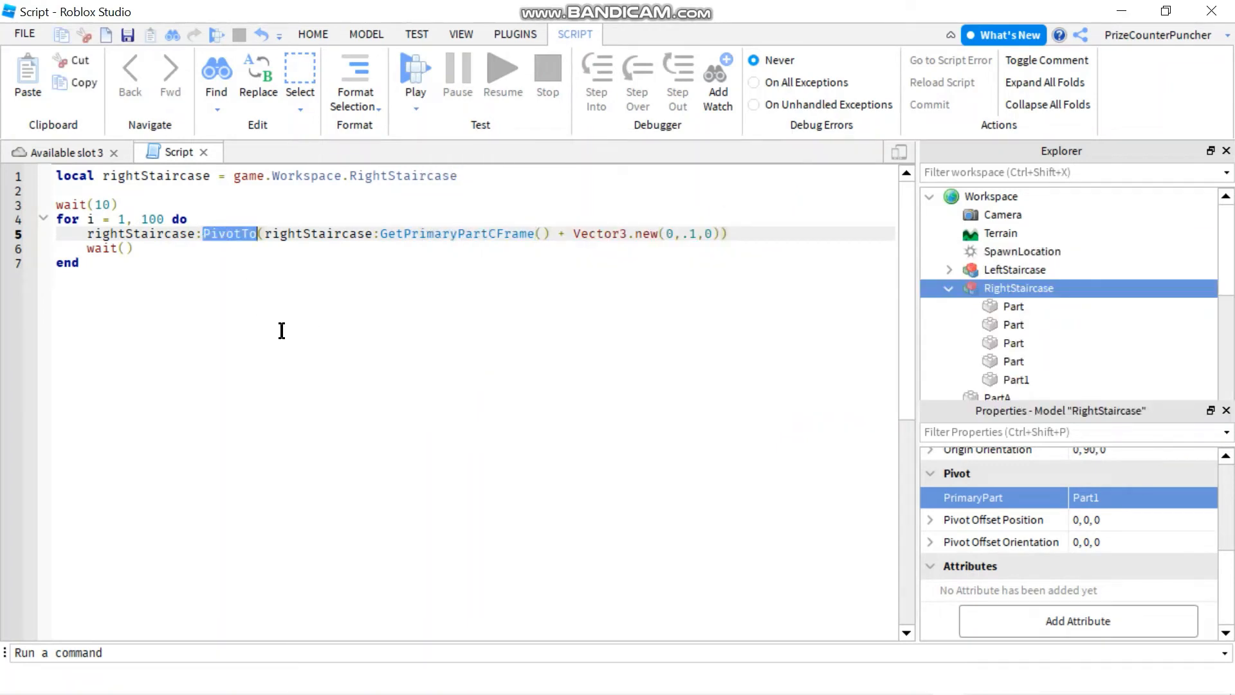
pyautogui.write('Setp')
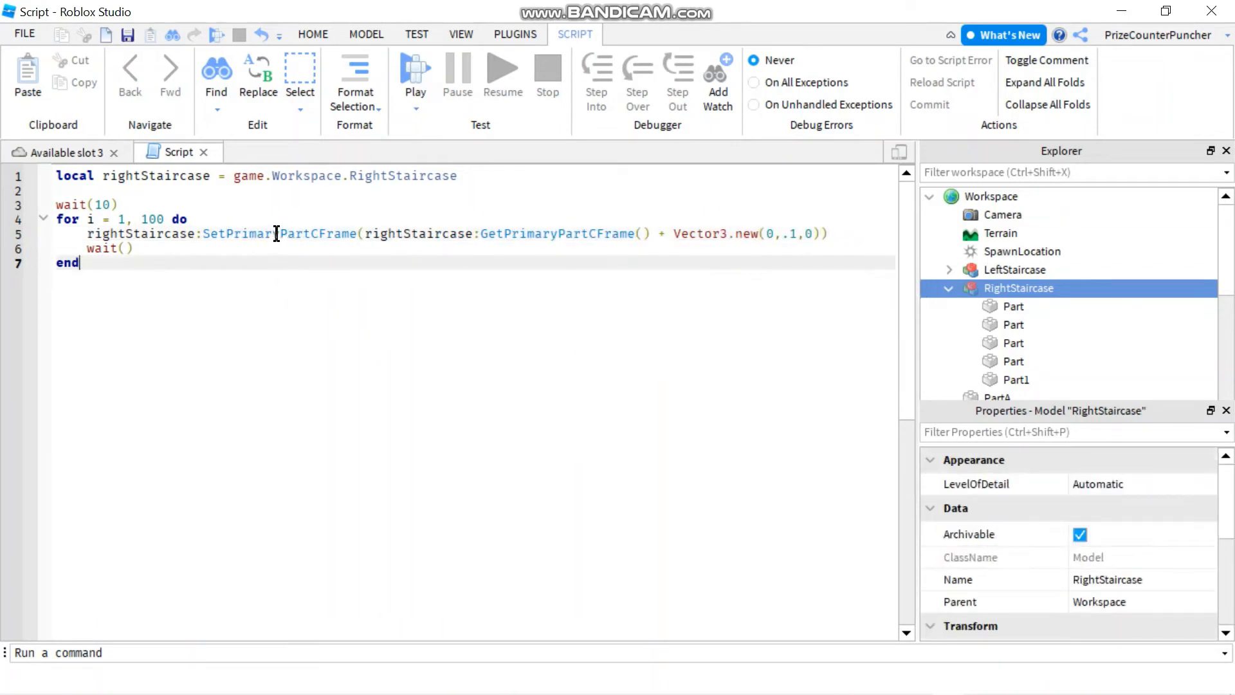
pyautogui.doubleClick(277, 233)
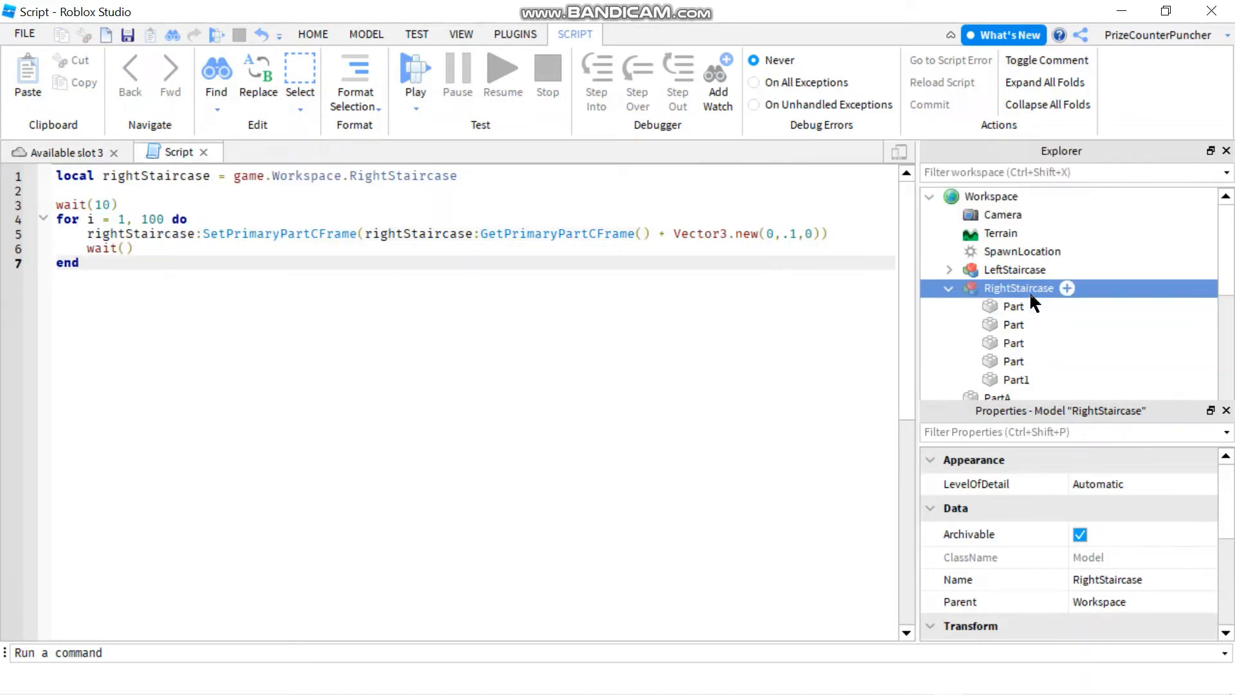
pyautogui.click(1015, 379)
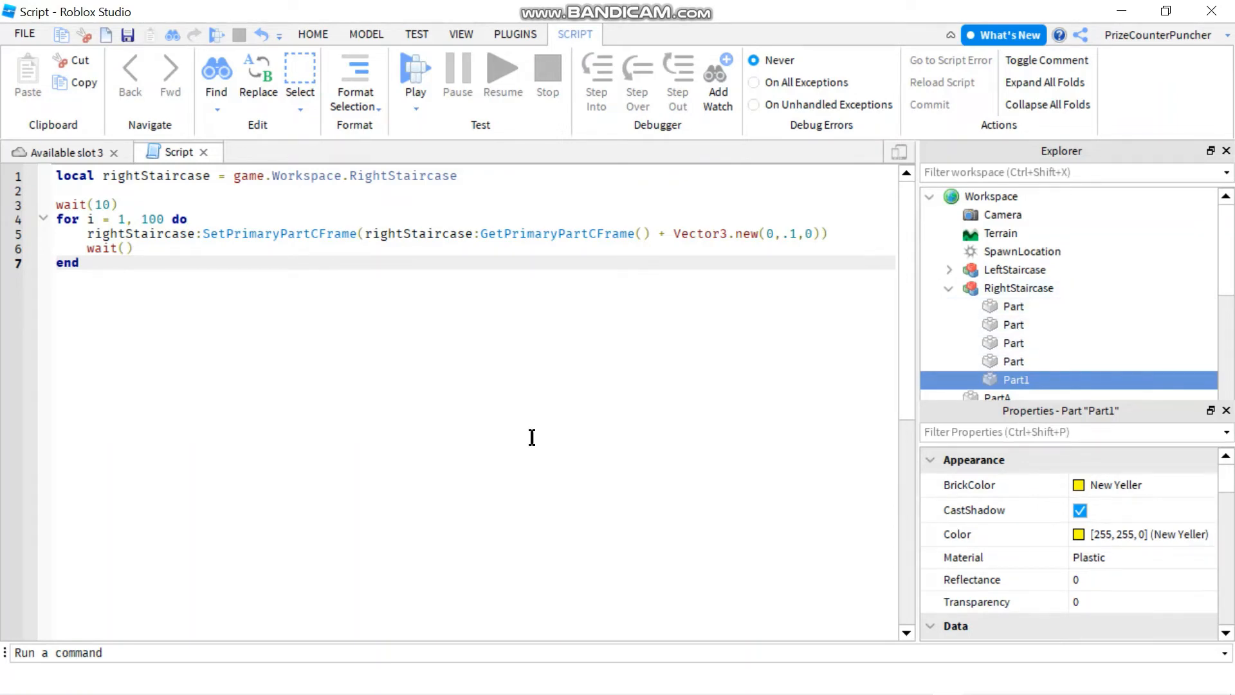
pyautogui.moveTo(530, 432)
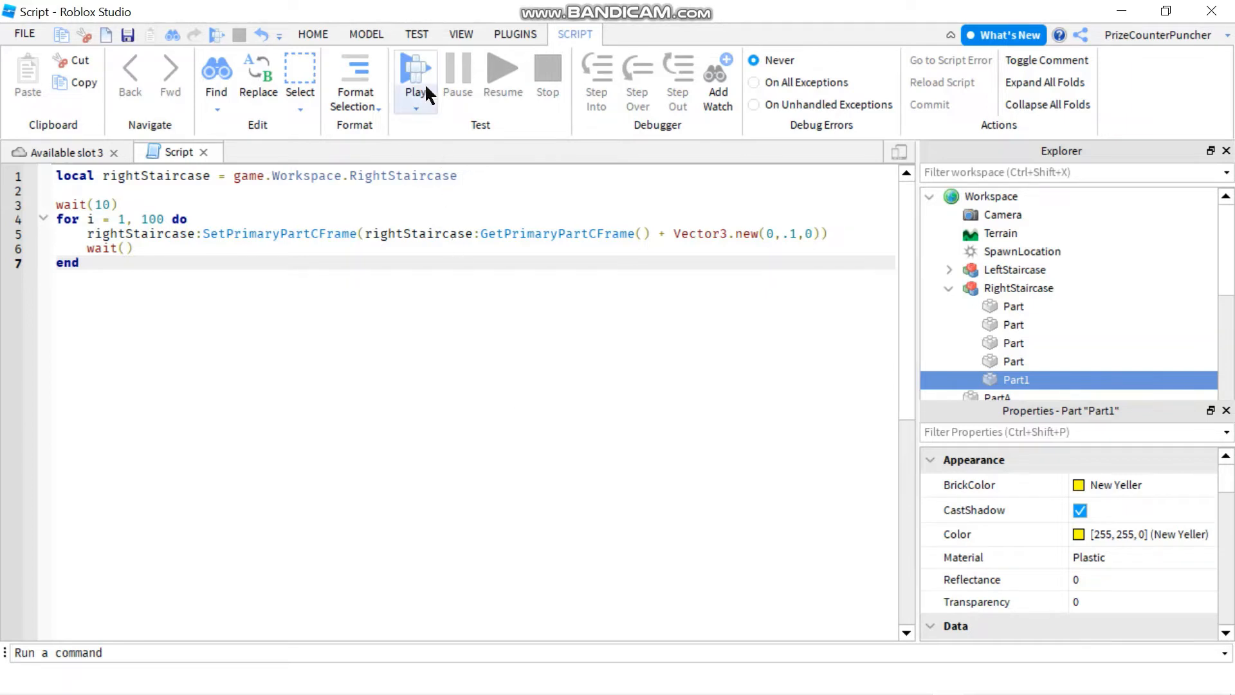
# Play-test the place to watch the staircase rise, then stop the test.
pyautogui.click(415, 70)
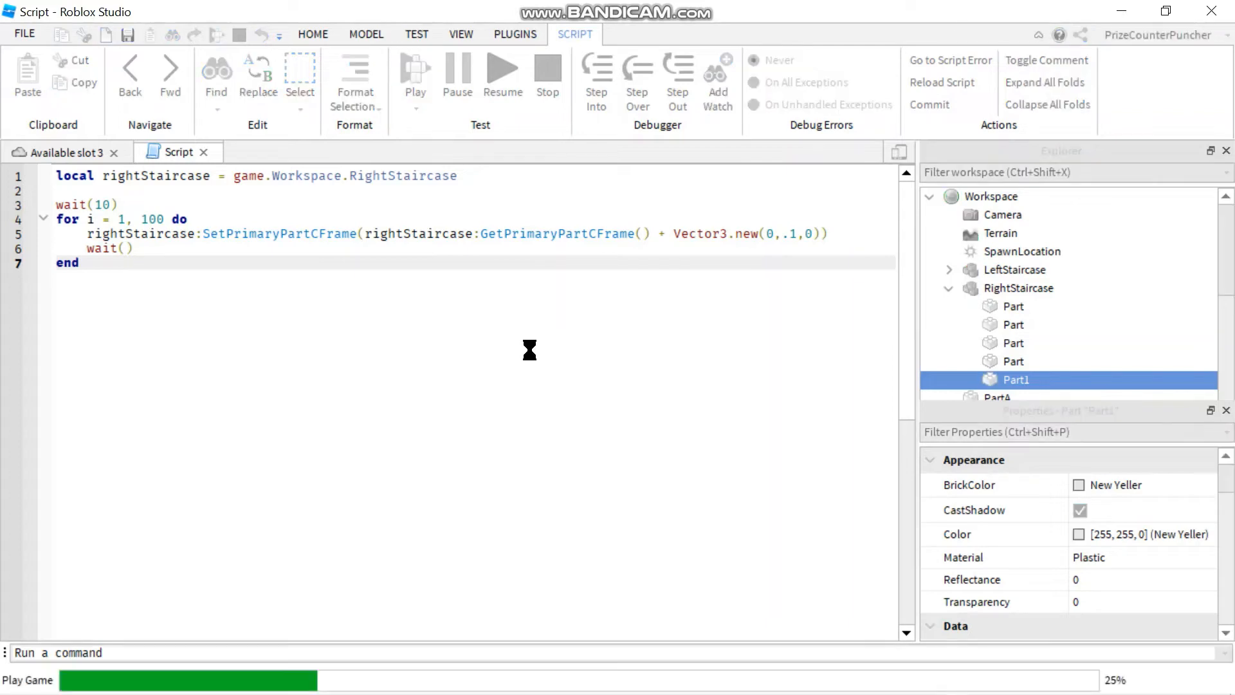
pyautogui.click(415, 67)
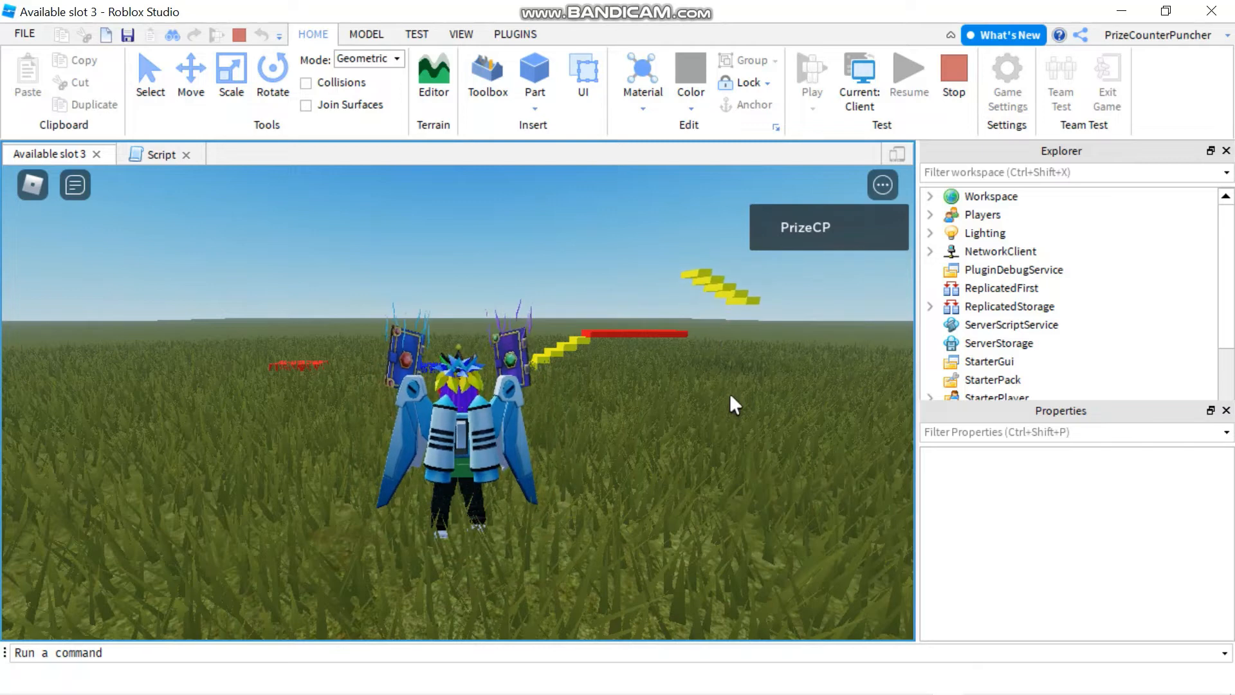
pyautogui.click(161, 154)
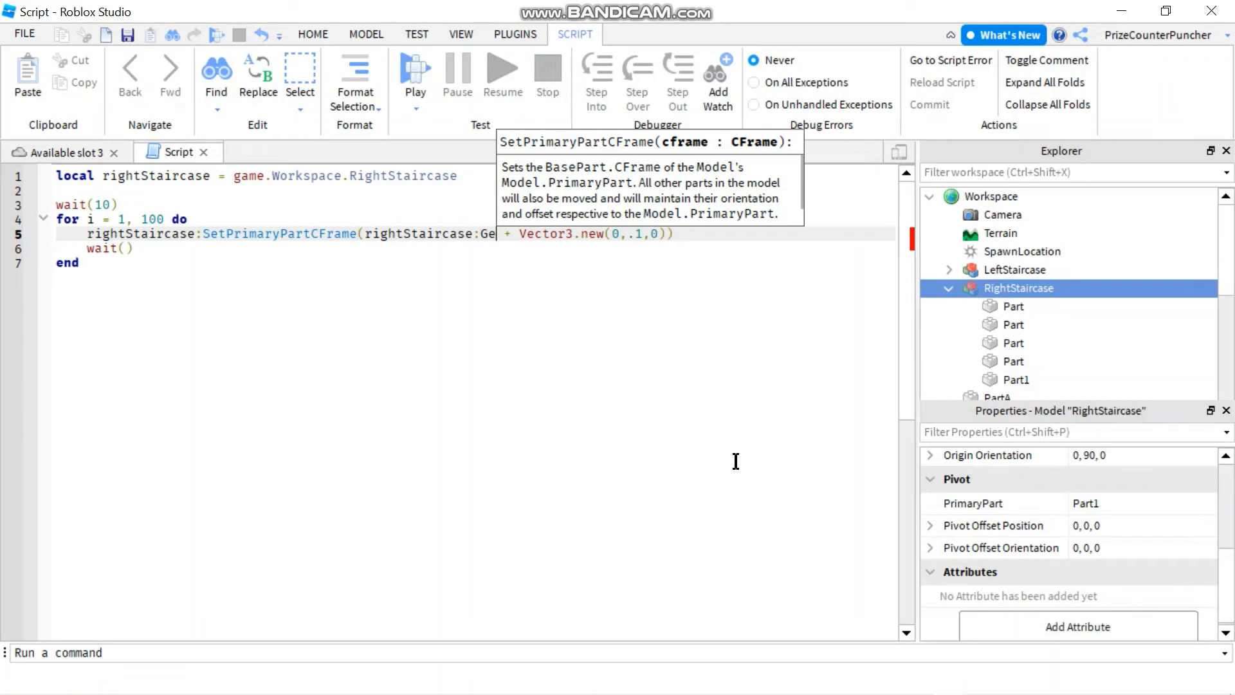
# Change line 5 to offset rightStaircase.PrimaryPart.CFrame instead of GetPrimaryPartCFrame.
pyautogui.write('.PrimaryPart.CFram')
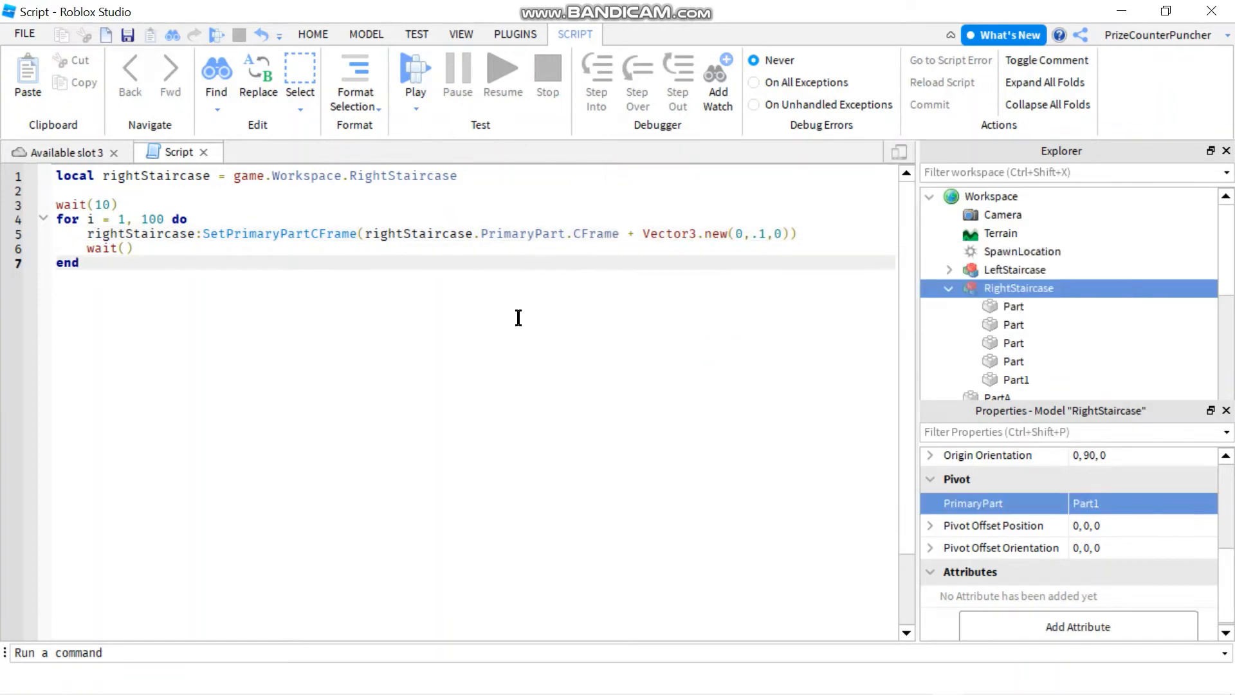
pyautogui.moveTo(1008, 512)
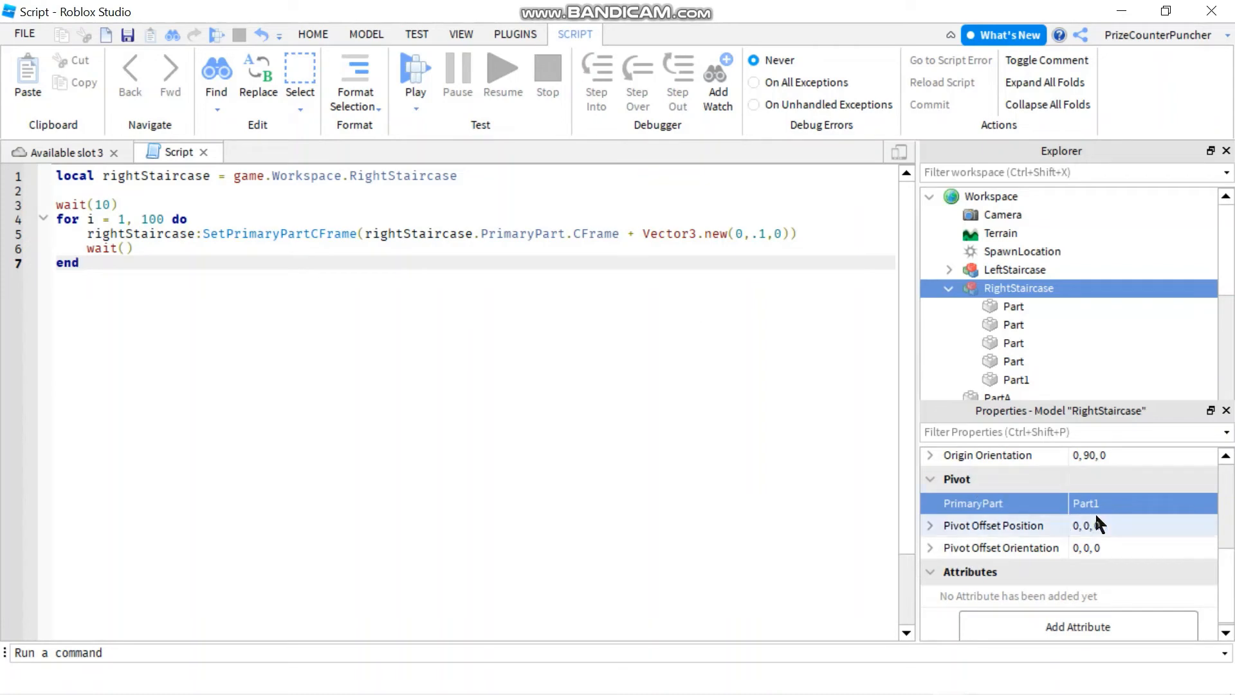
pyautogui.moveTo(1127, 509)
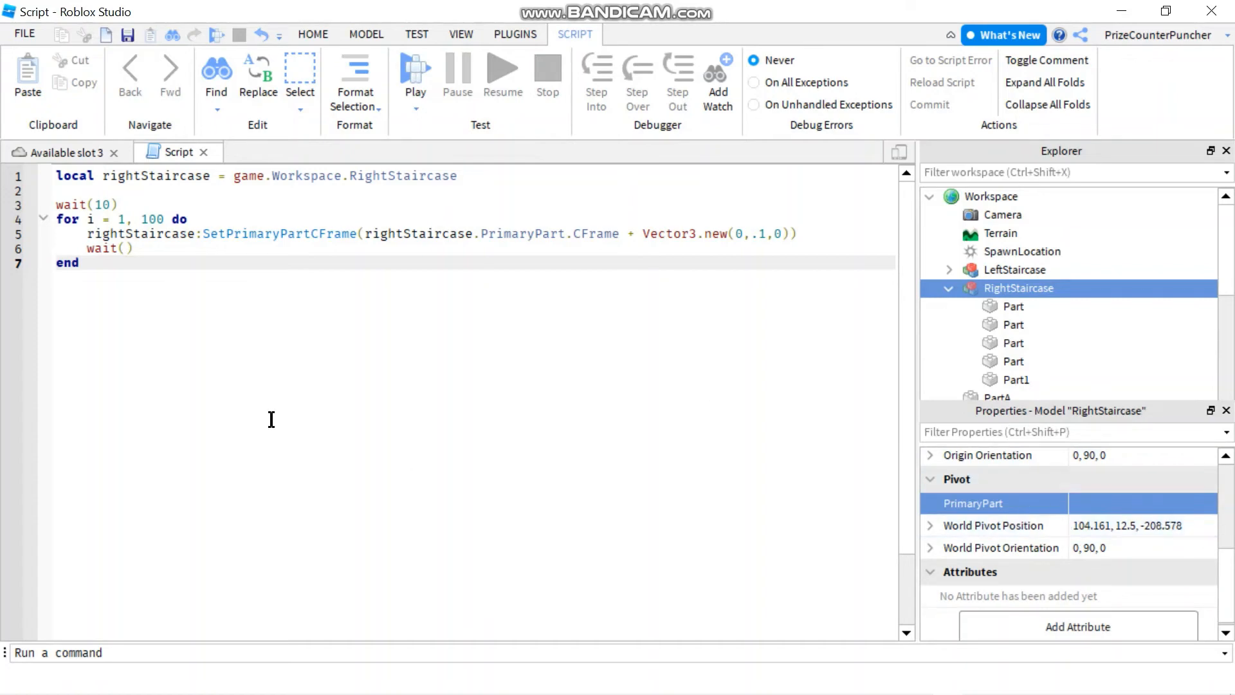
# Place the cursor after the staircase variable declaration on line 1.
pyautogui.click(488, 176)
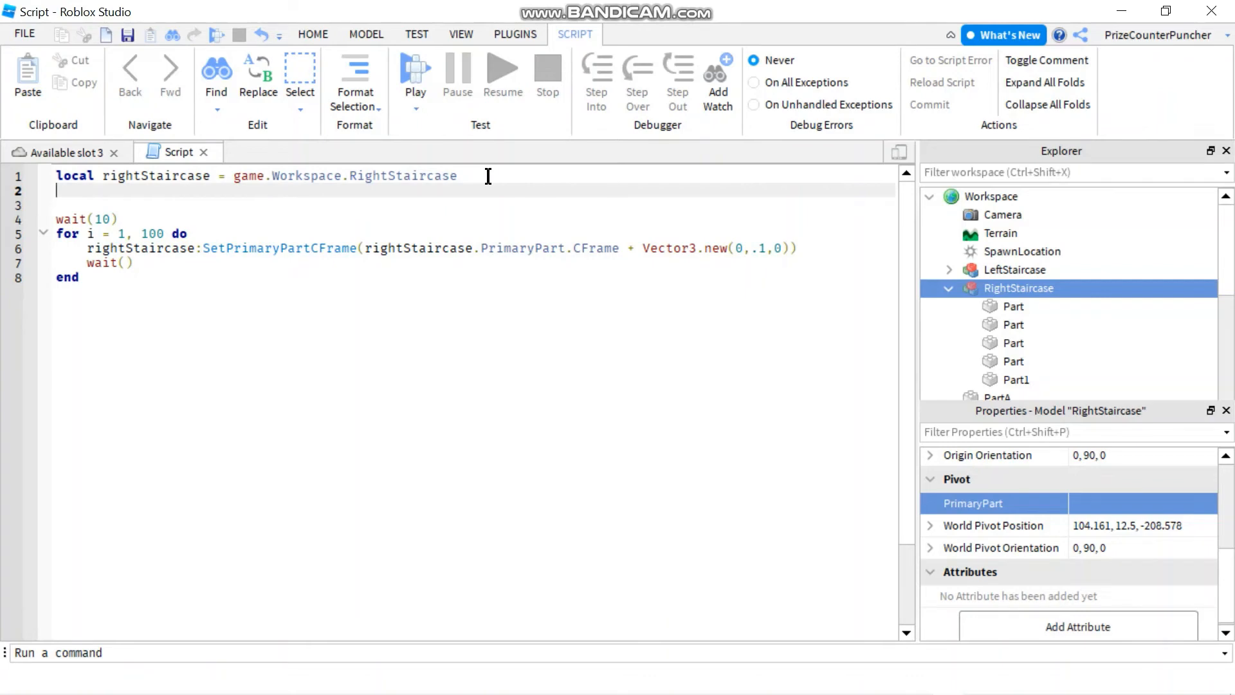
# Add 'rightStaircase.PrimaryPart = rightStaircase.Part1' on line 2 and start a play test.
pyautogui.write('rightStaircase')
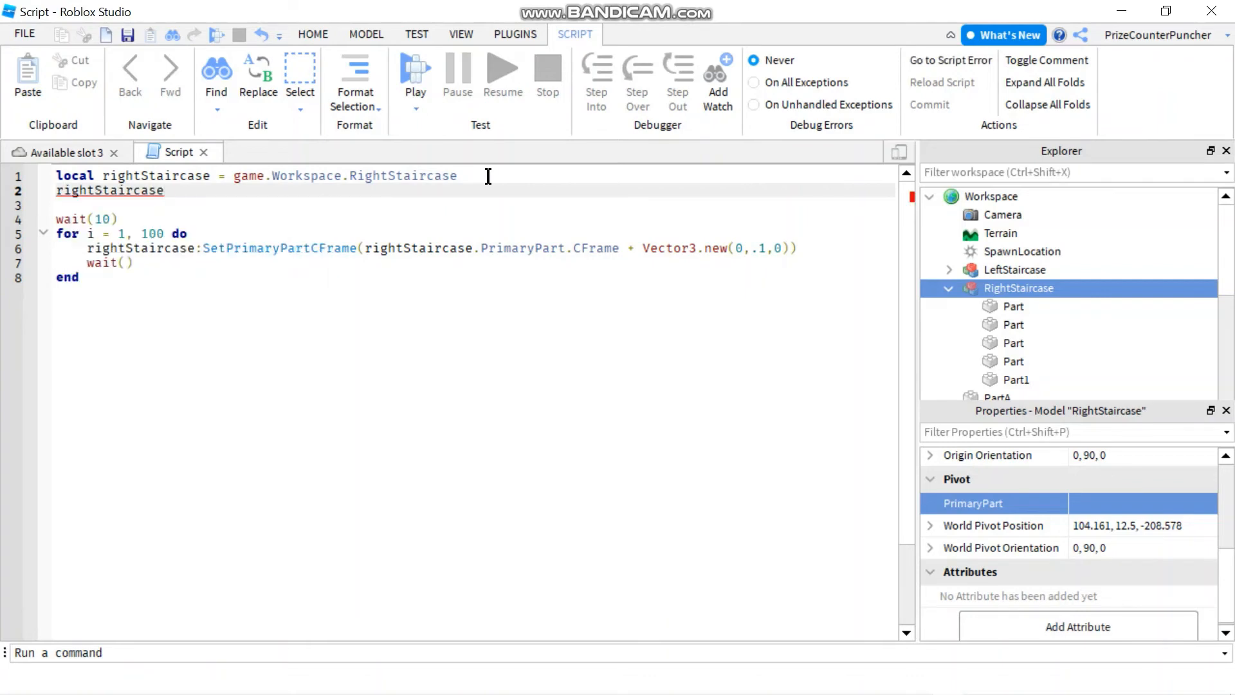
pyautogui.write('.PrimaryPart')
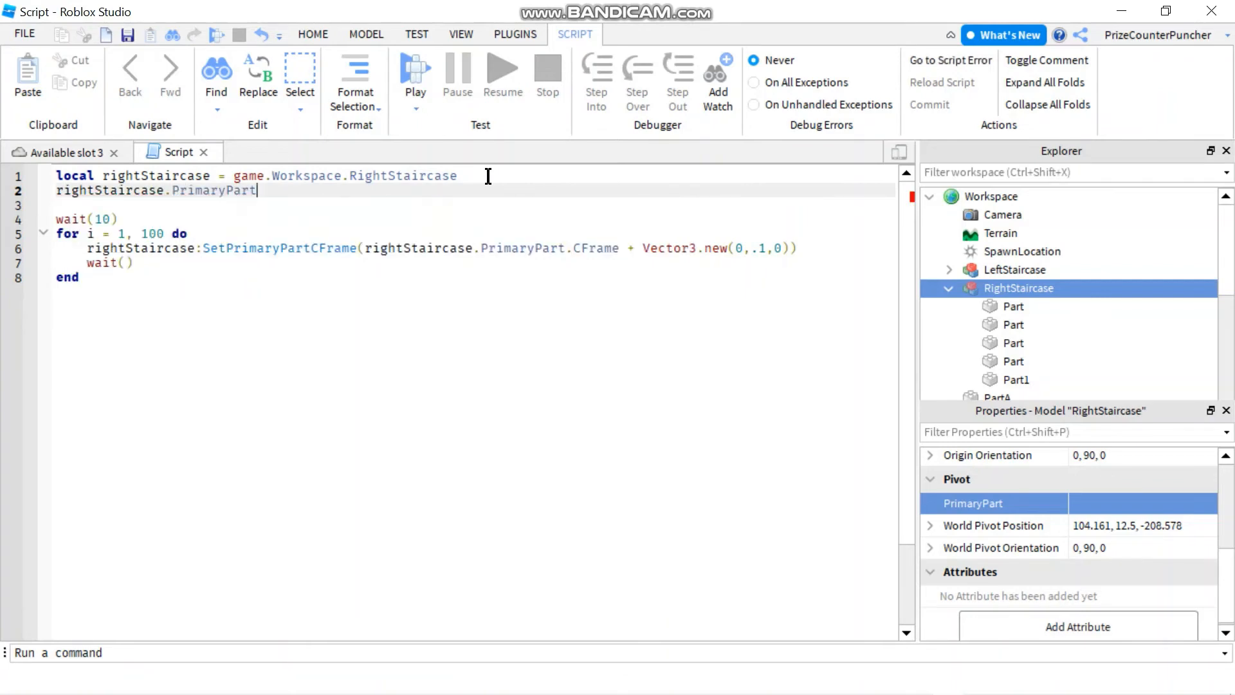
pyautogui.write('=')
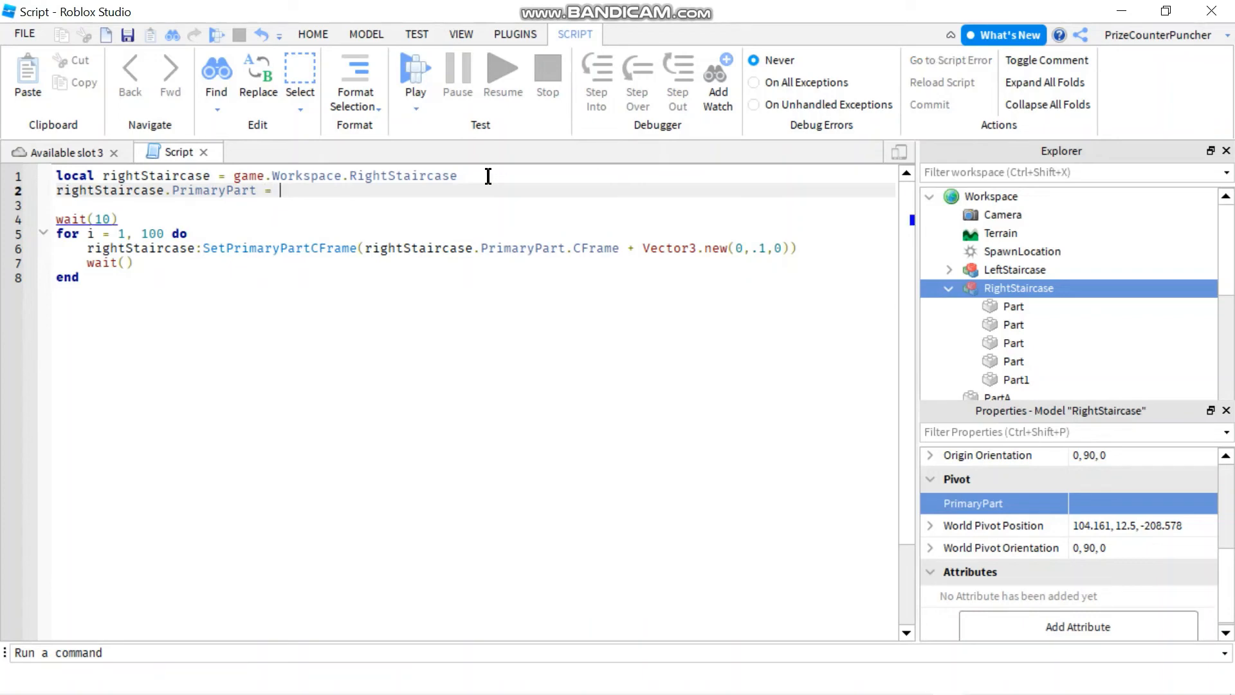
pyautogui.write('rightStaircase.')
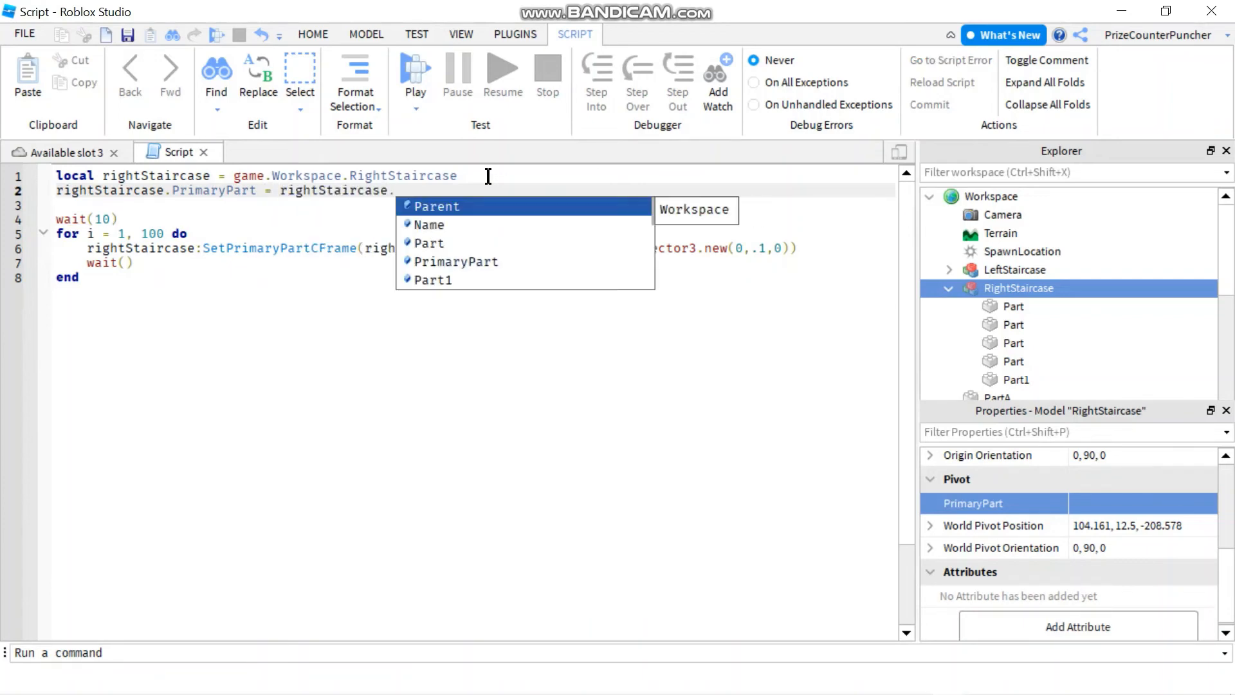
pyautogui.write('P')
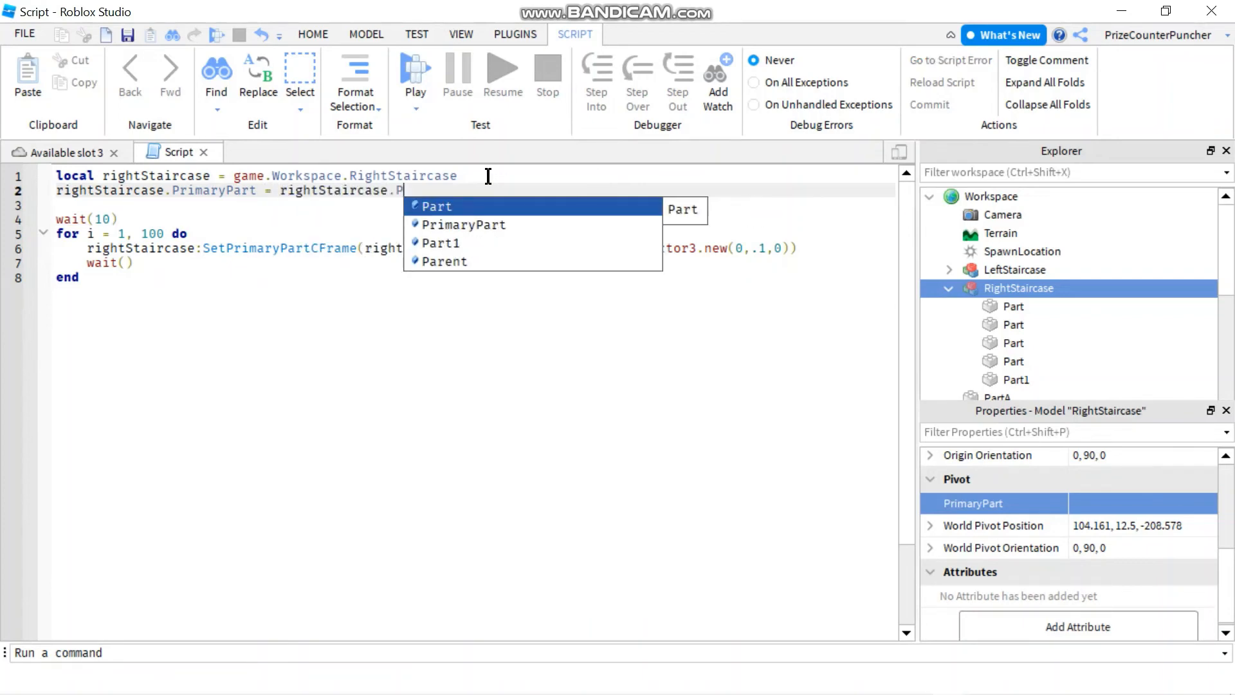
pyautogui.write('Part1')
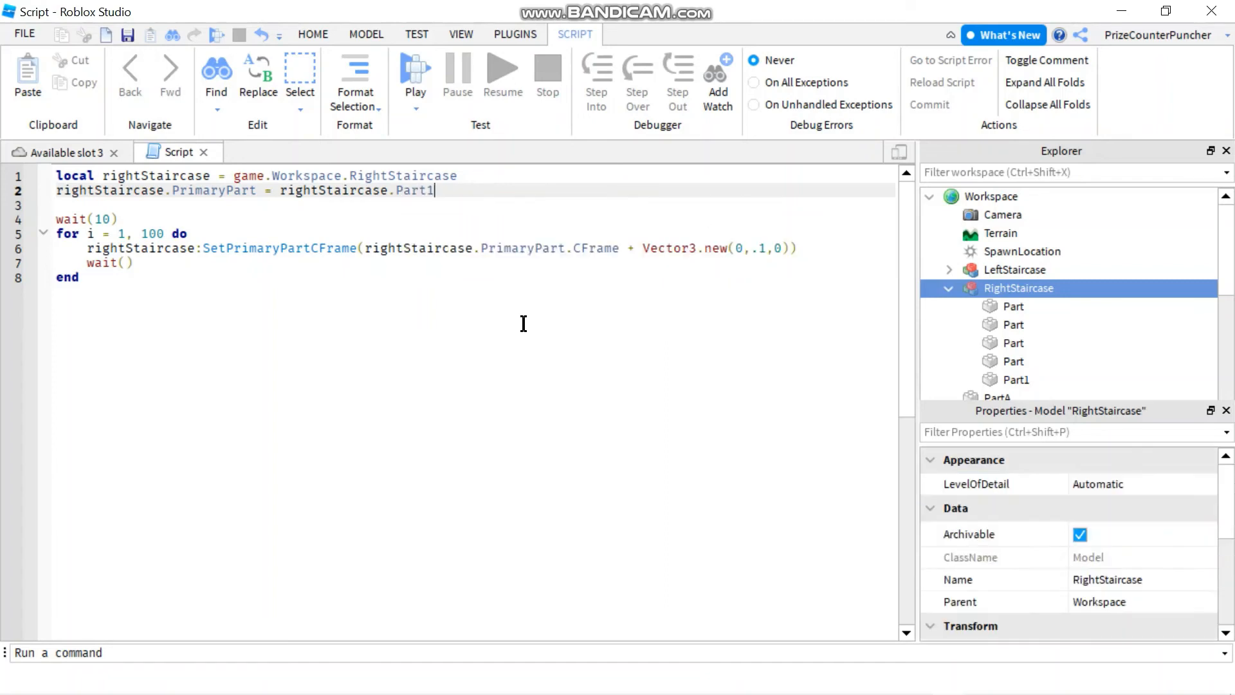
pyautogui.click(415, 71)
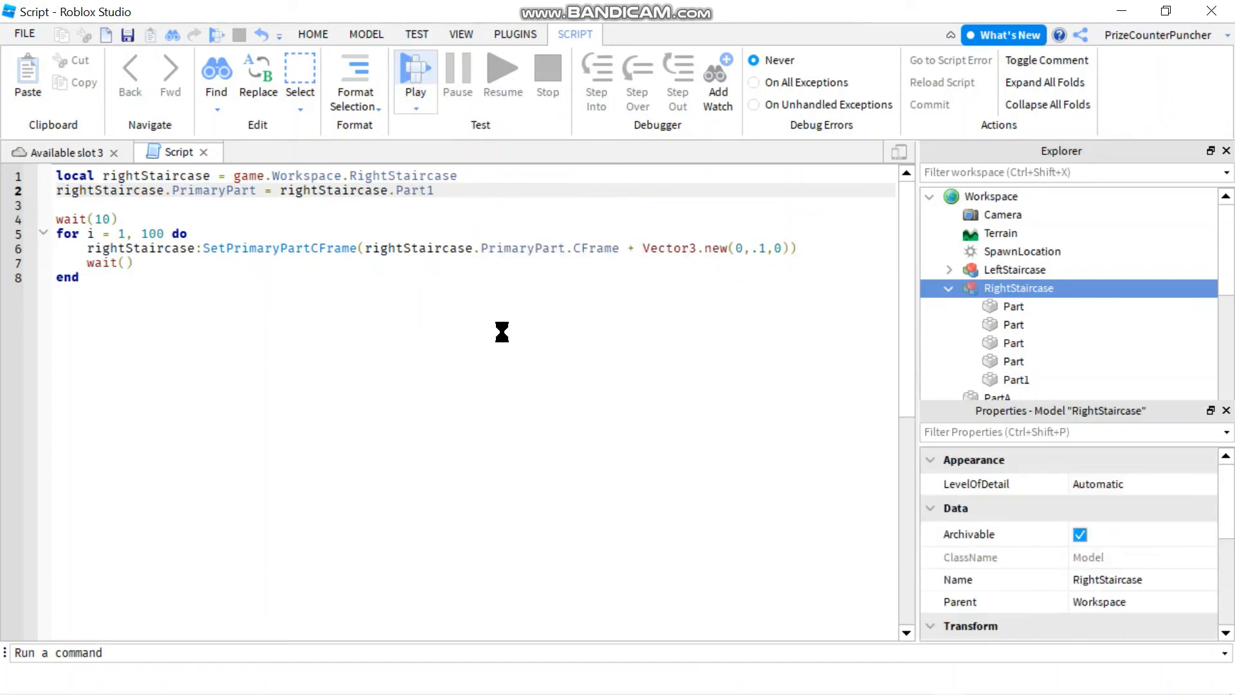
pyautogui.click(414, 71)
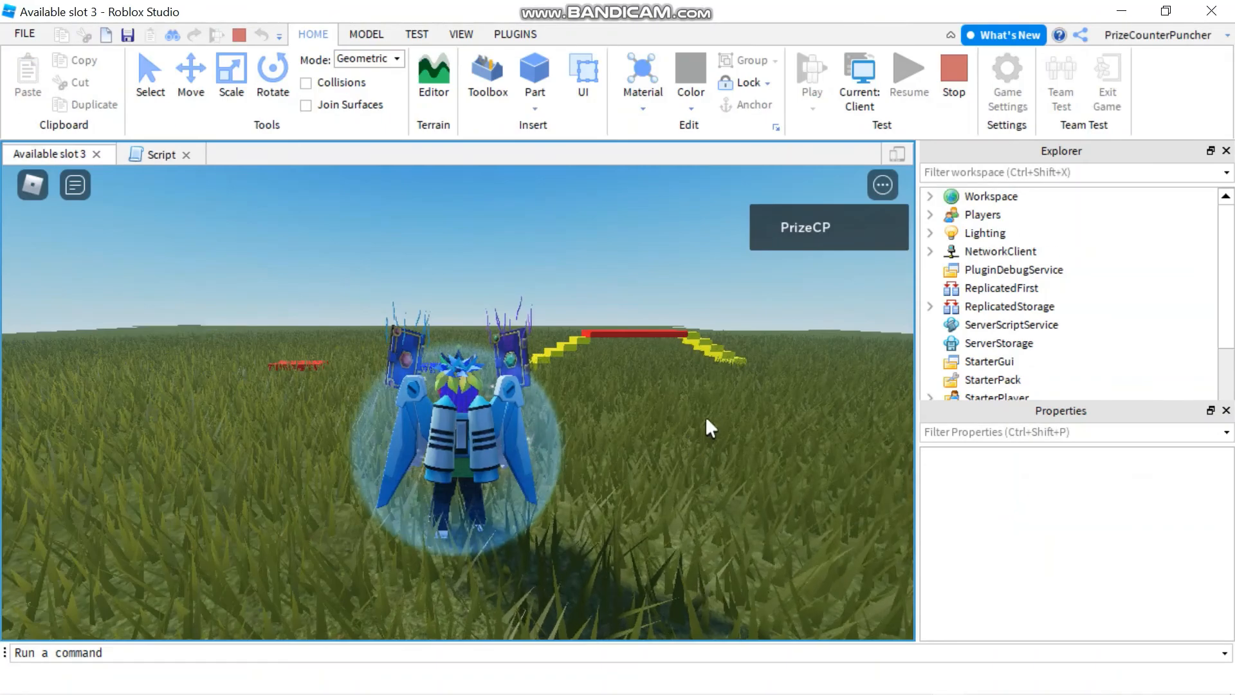